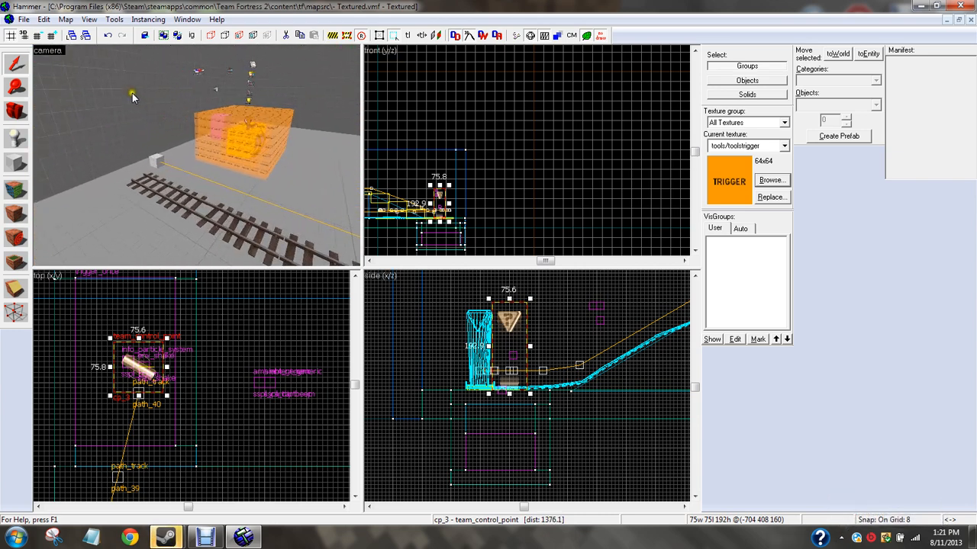
Run Map from the File menu to compile the payload map and launch Team Fortress 2.
left_click(24, 18)
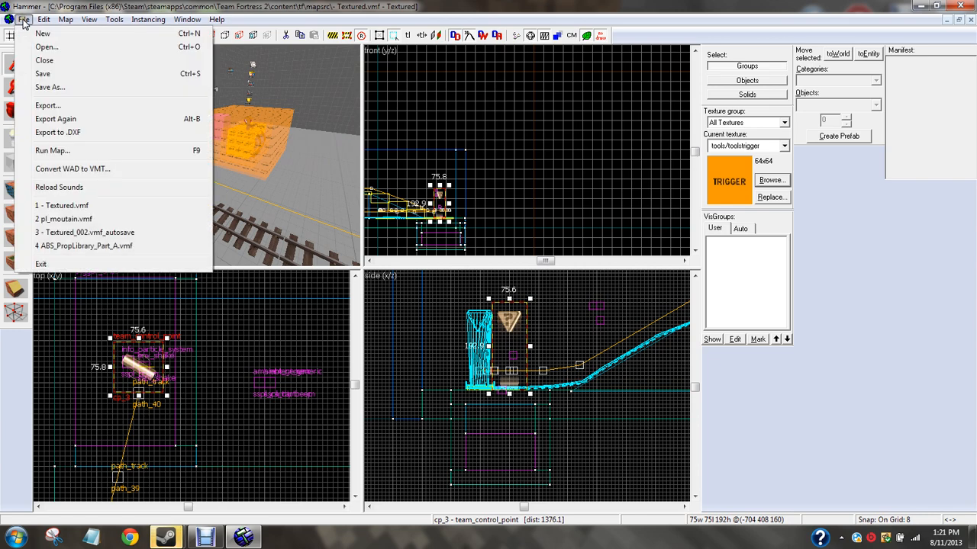
left_click(52, 151)
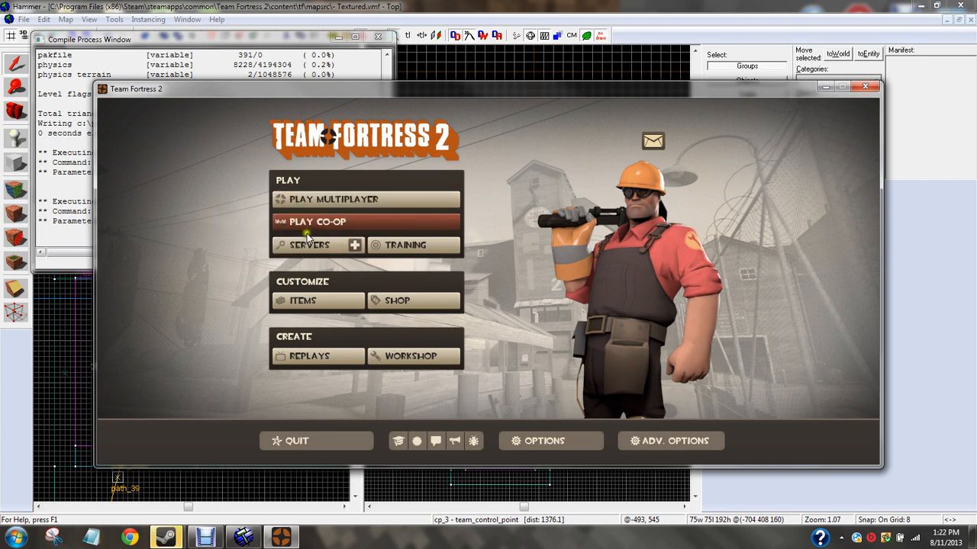
Browse the class loadout screen in Team Fortress 2 and return to the main menu.
left_click(308, 244)
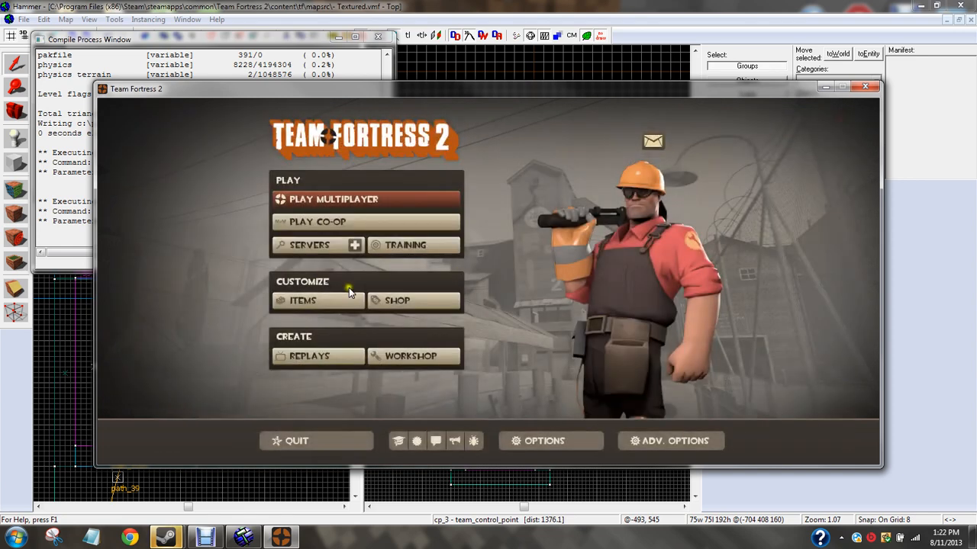
left_click(302, 300)
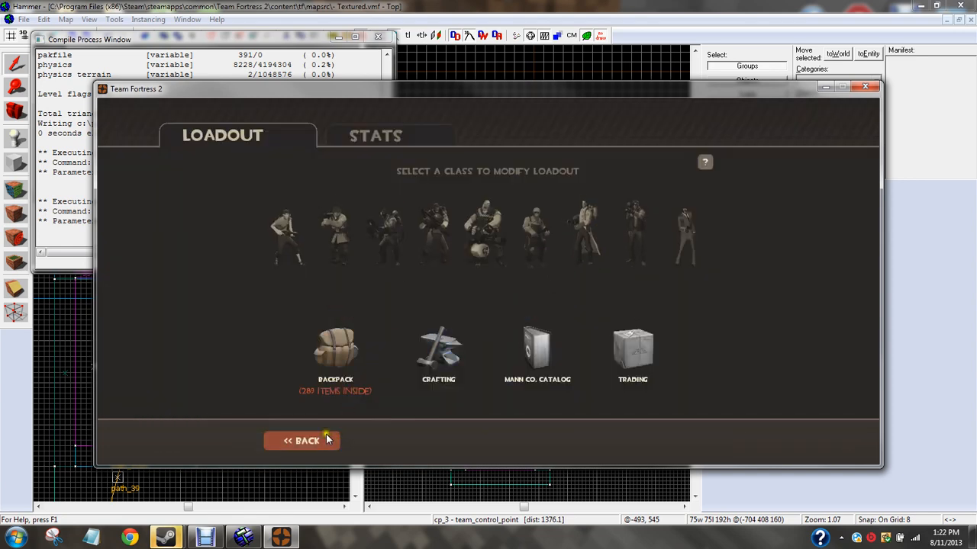
left_click(302, 442)
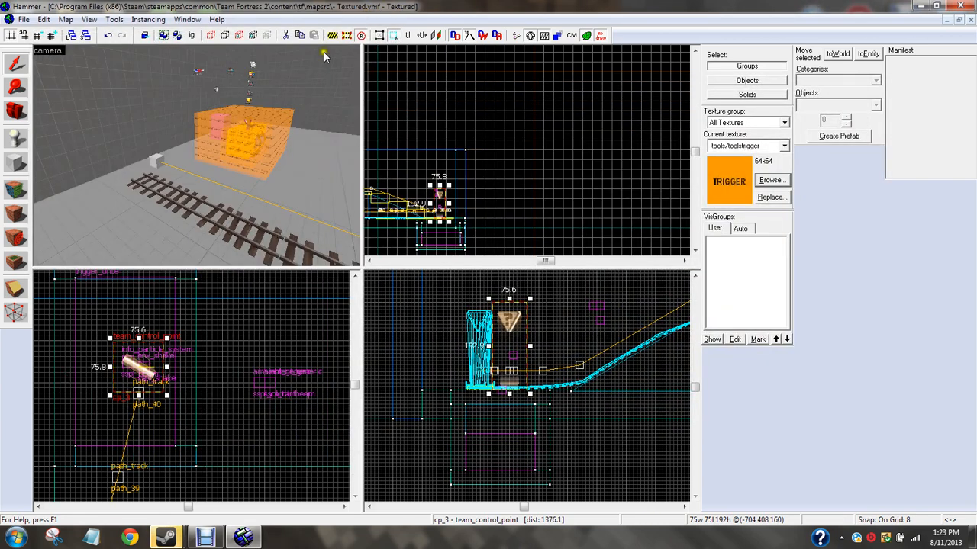
mouse_move(254, 195)
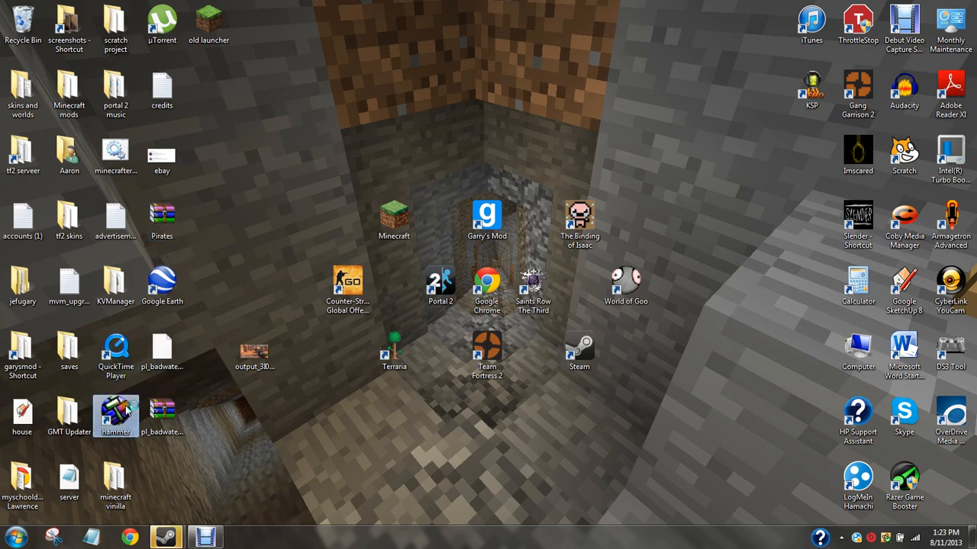
Relaunch Hammer from its desktop shortcut using the Team Fortress game configuration.
double_click(116, 415)
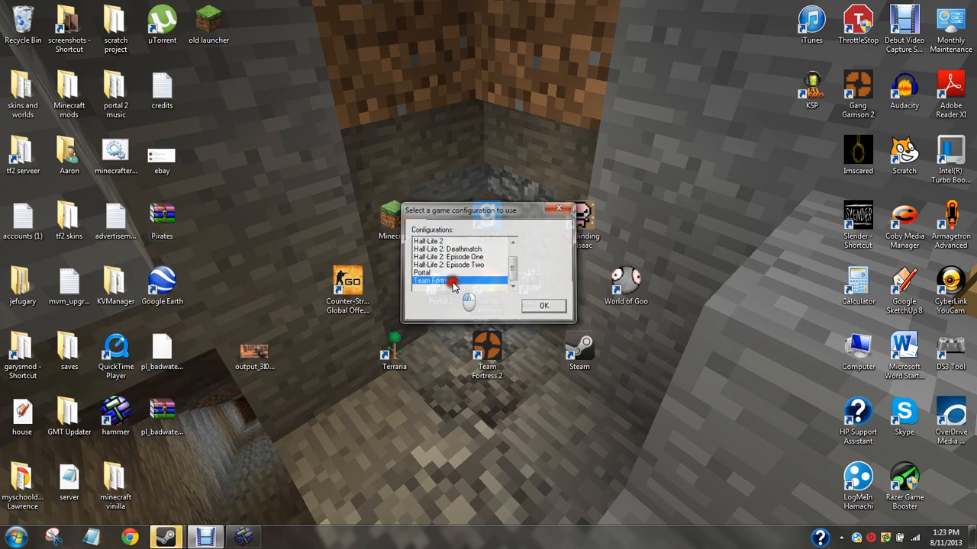
left_click(543, 306)
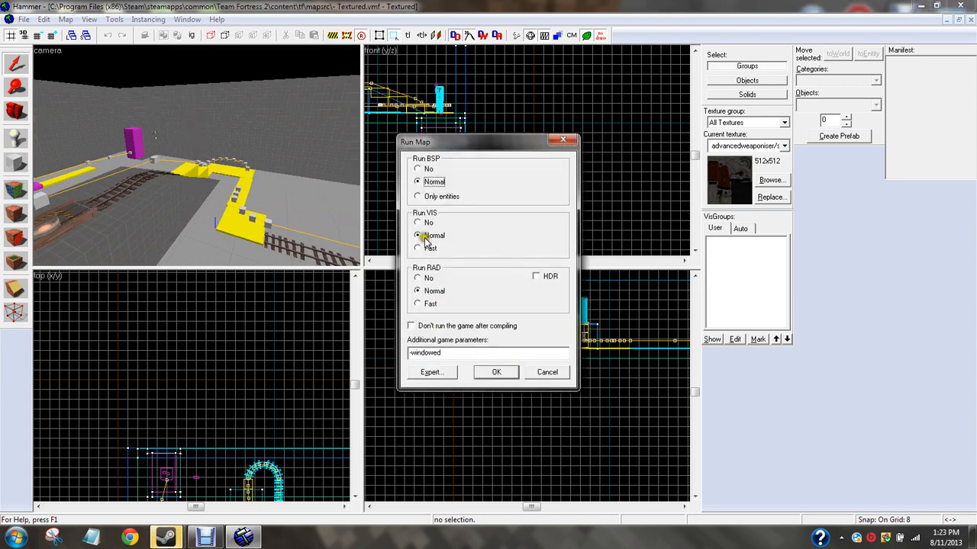
Set the Run Map dialog to Fast VIS and Fast RAD before compiling.
left_click(418, 304)
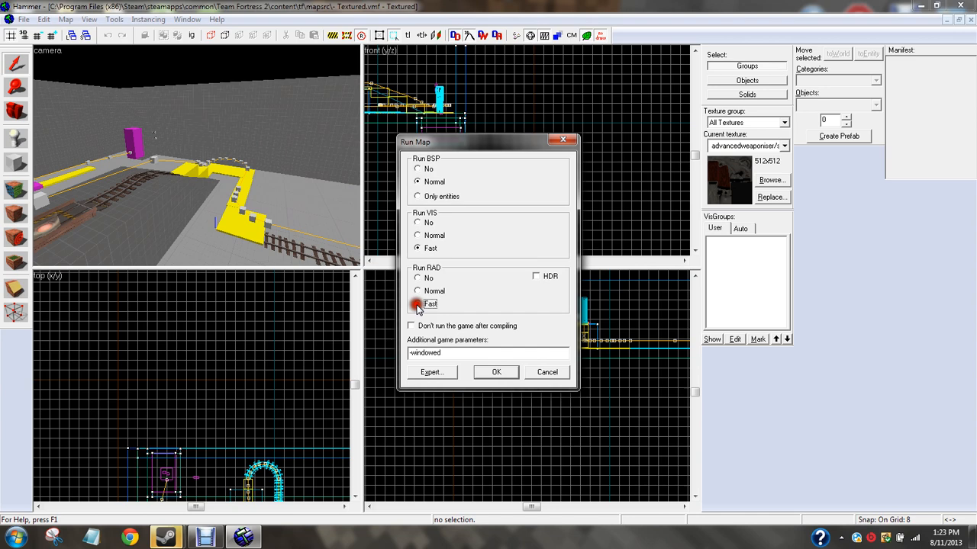
left_click(496, 372)
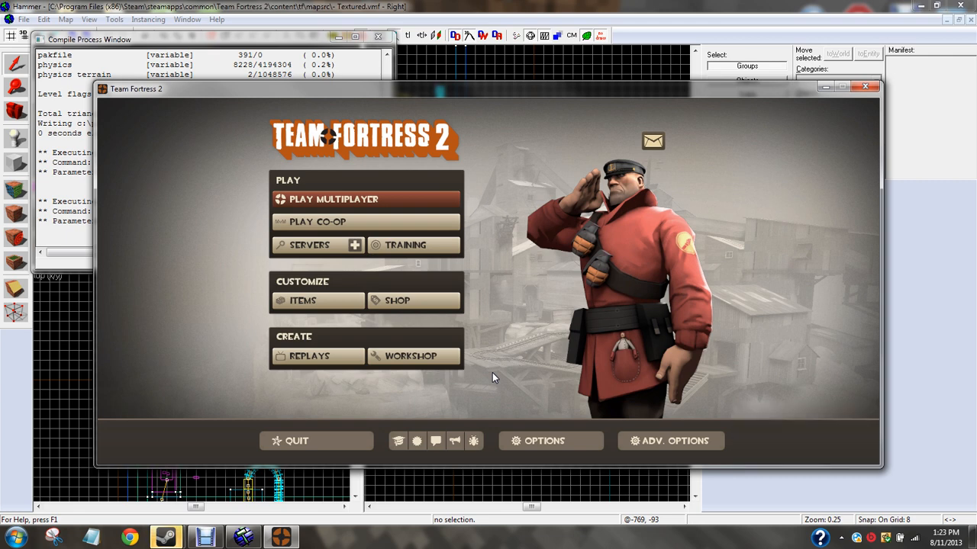
mouse_move(336, 222)
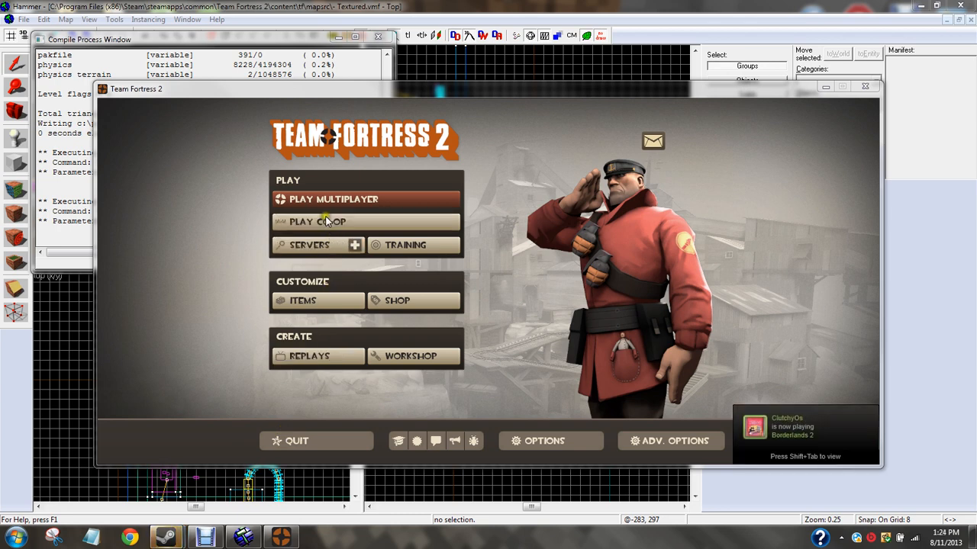
mouse_move(354, 245)
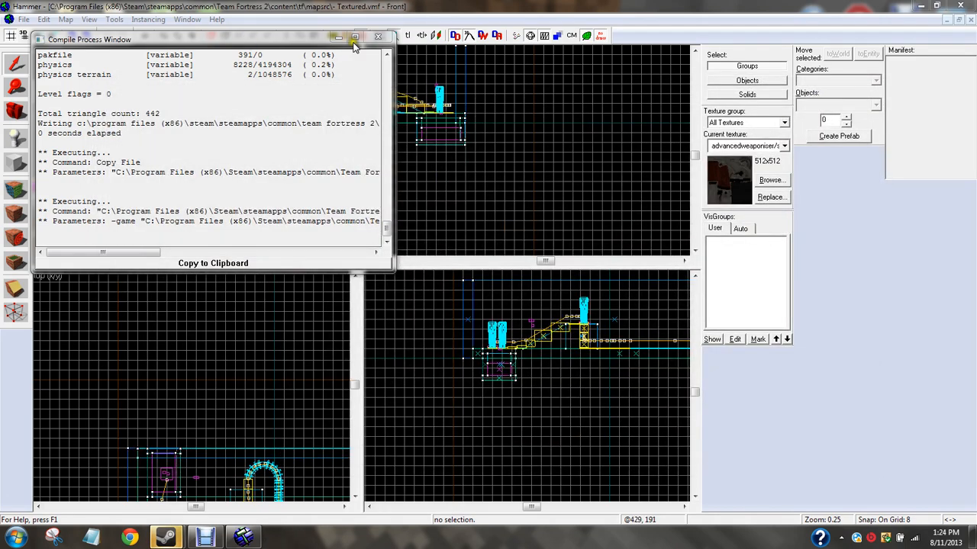
Close the compile log and save the map as a new file named test.
left_click(377, 37)
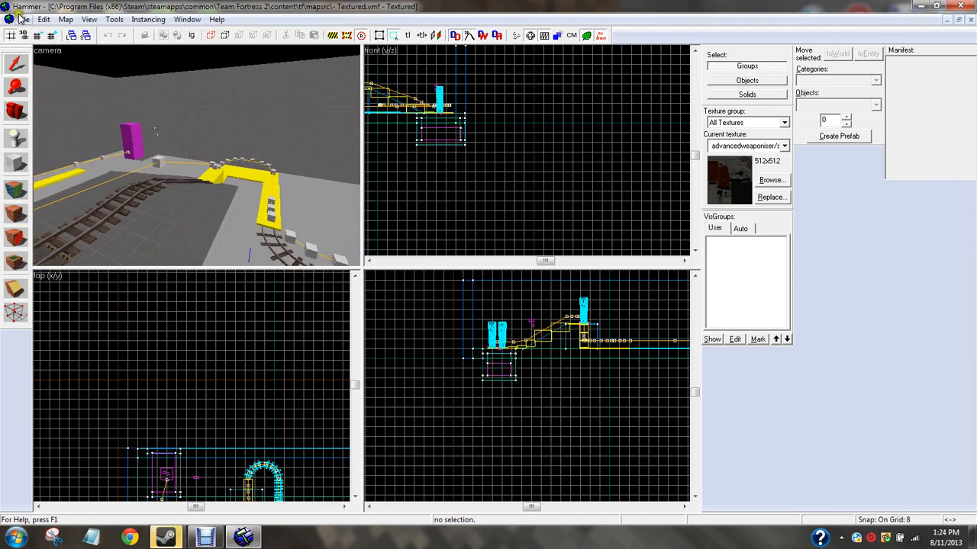
left_click(25, 19)
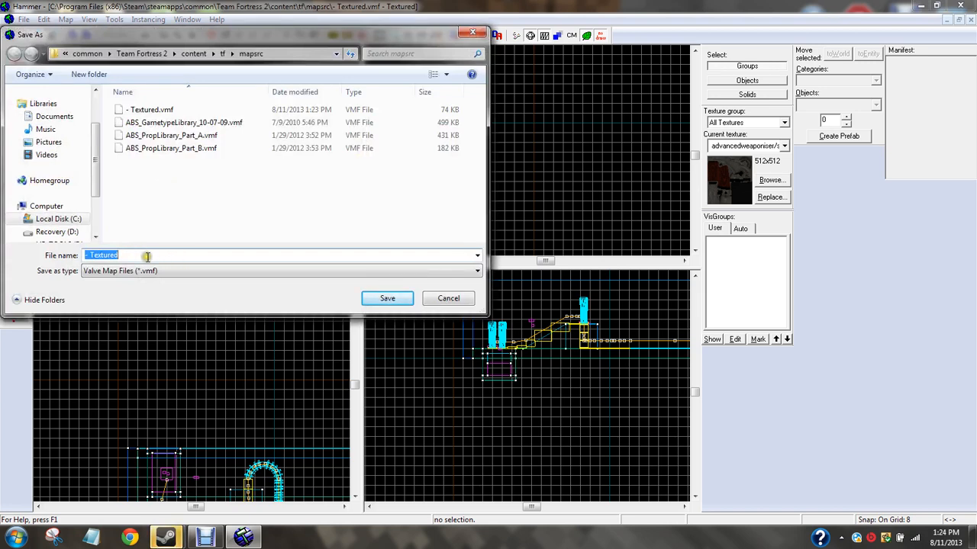
type("test")
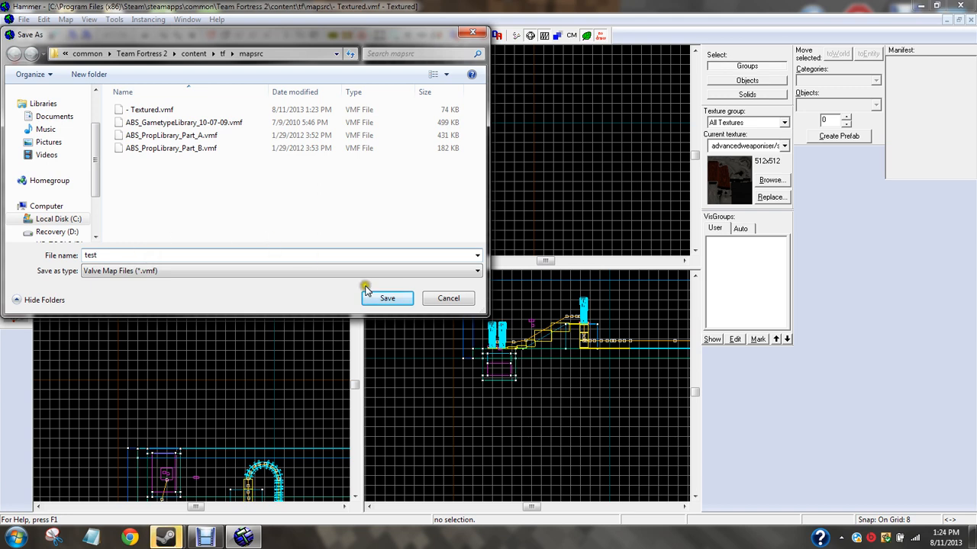
left_click(388, 298)
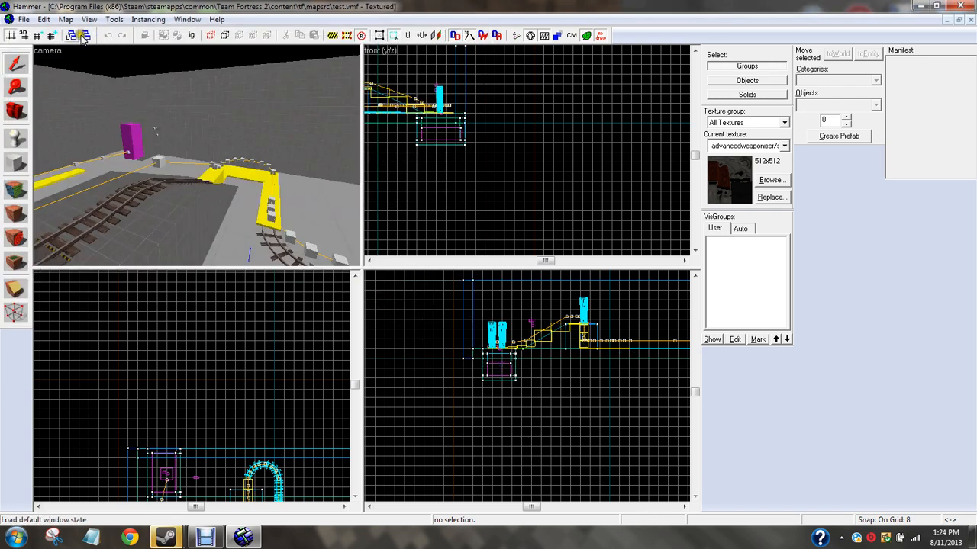
Compile the test map with Normal BSP, Fast VIS/RAD and the windowed parameter, launching the game.
left_click(24, 18)
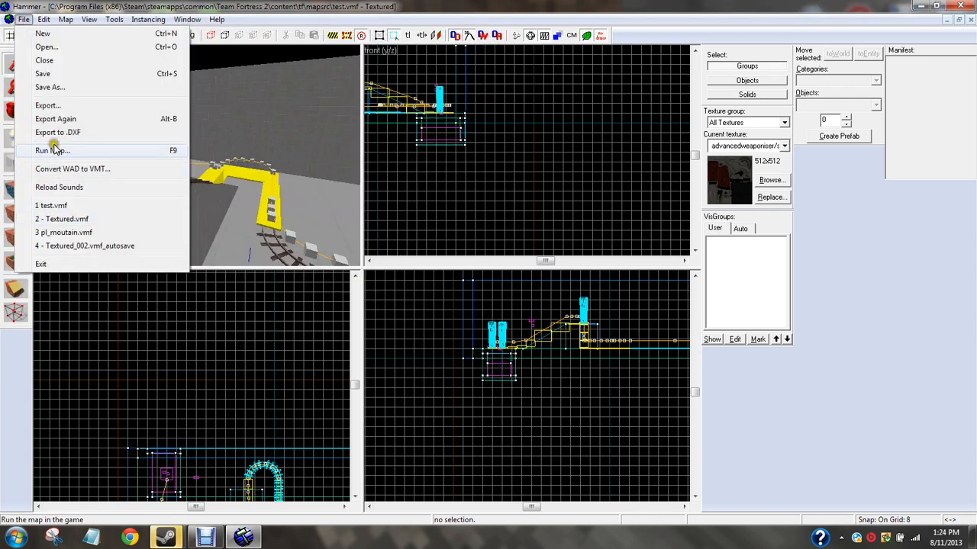
left_click(52, 151)
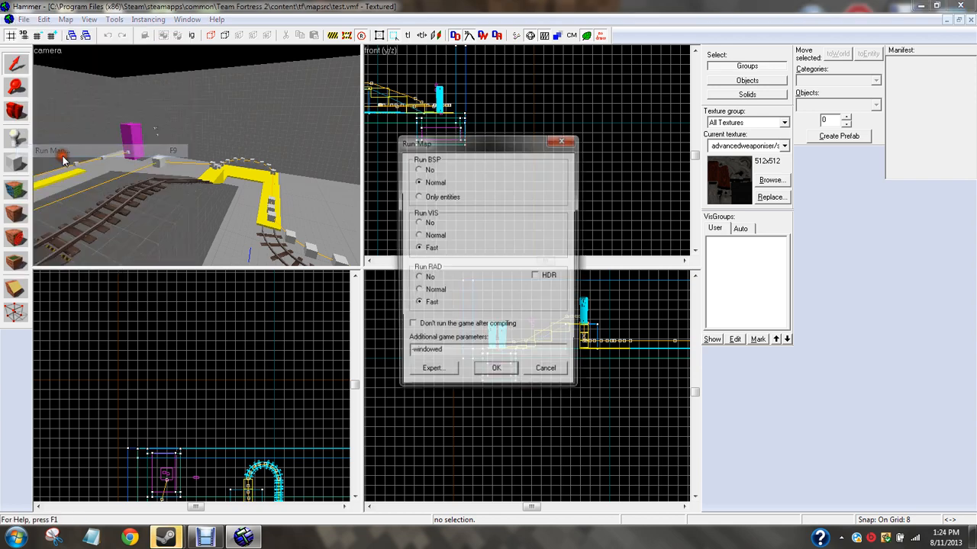
left_click(496, 367)
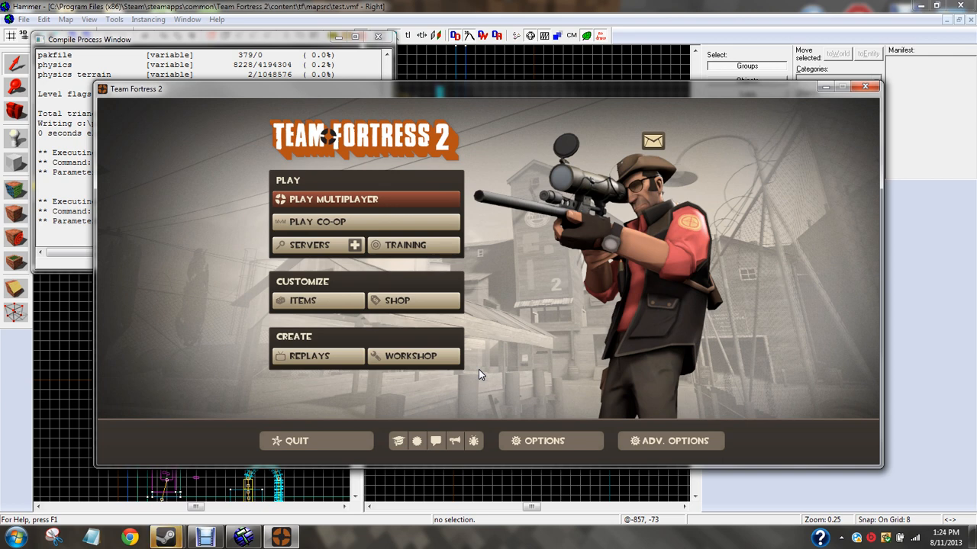
mouse_move(458, 419)
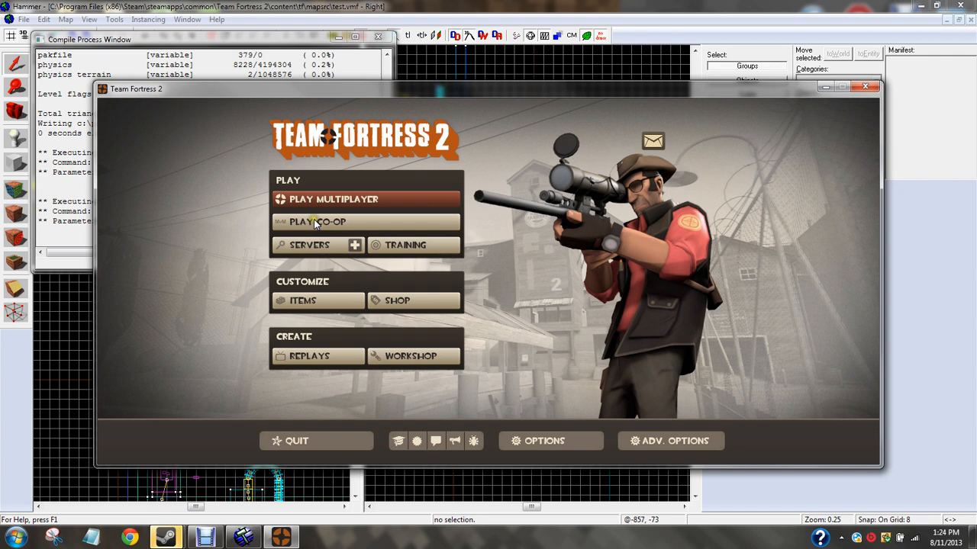
mouse_move(363, 244)
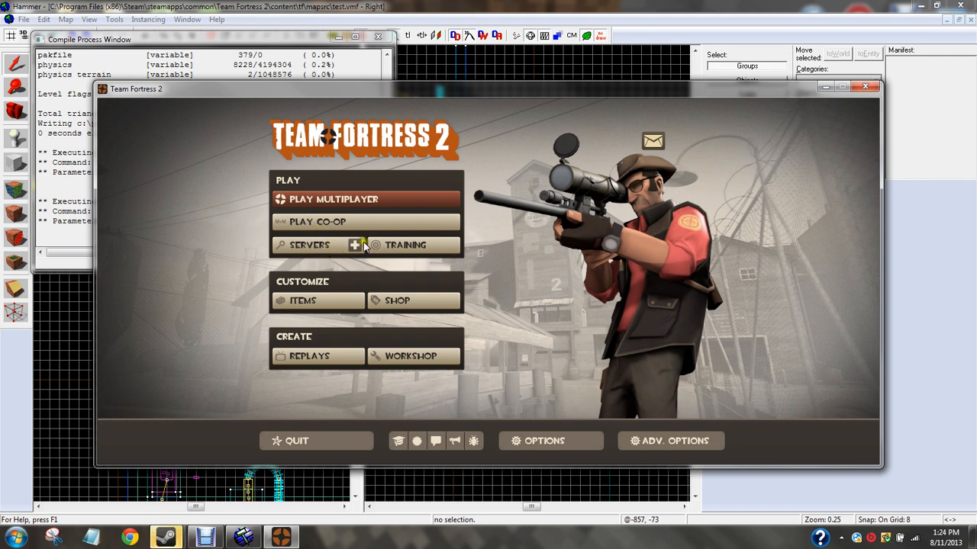
mouse_move(534, 265)
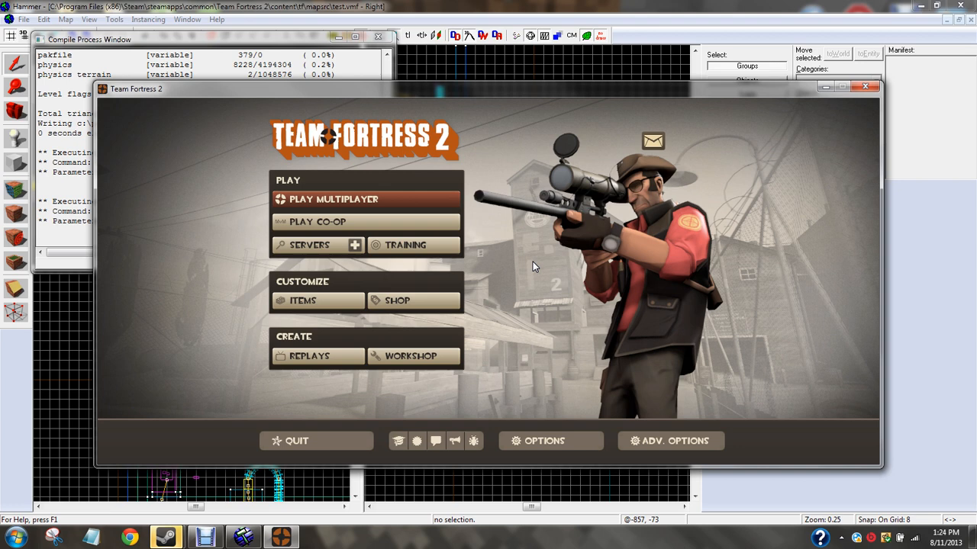
mouse_move(431, 273)
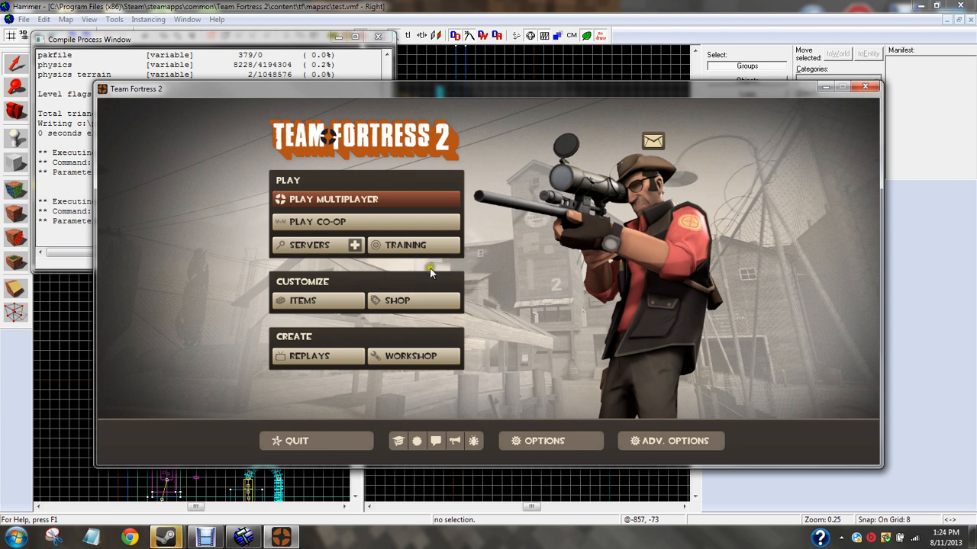
mouse_move(487, 257)
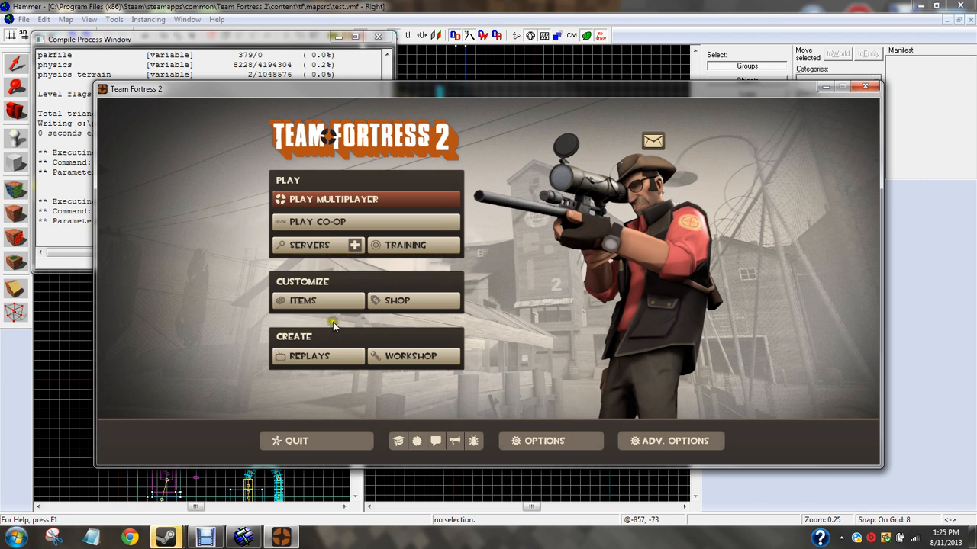
mouse_move(415, 299)
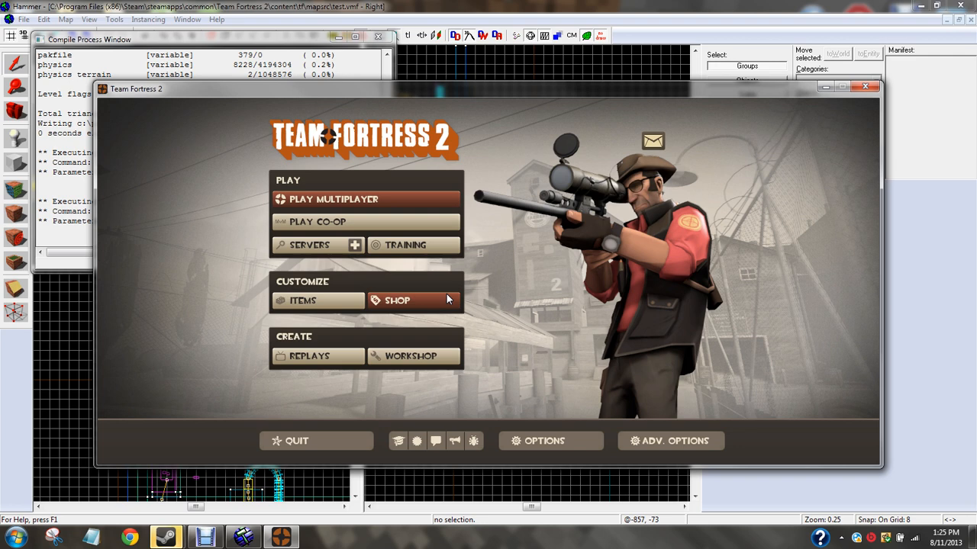
mouse_move(535, 201)
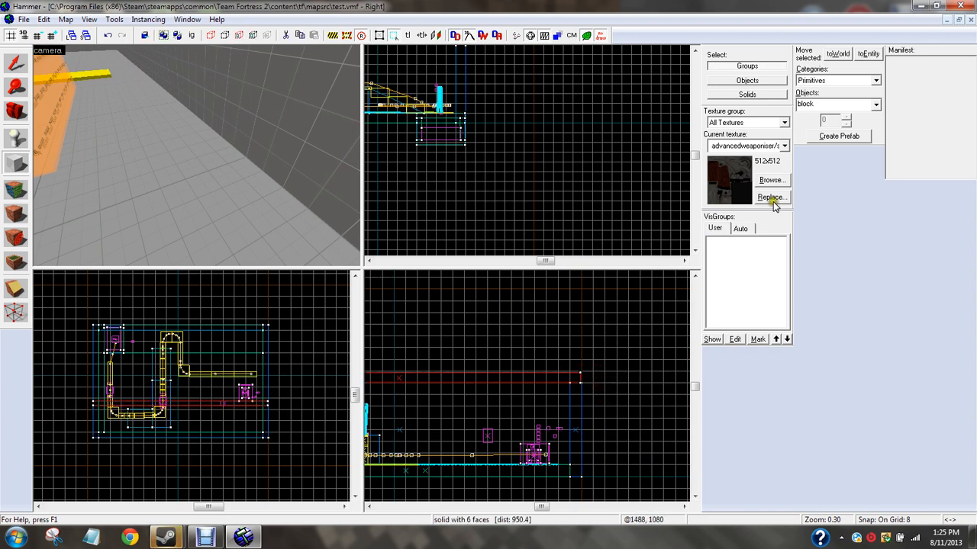
Filter the texture browser by 'tools' and apply tools/toolsskybox to the sky brushes.
left_click(772, 180)
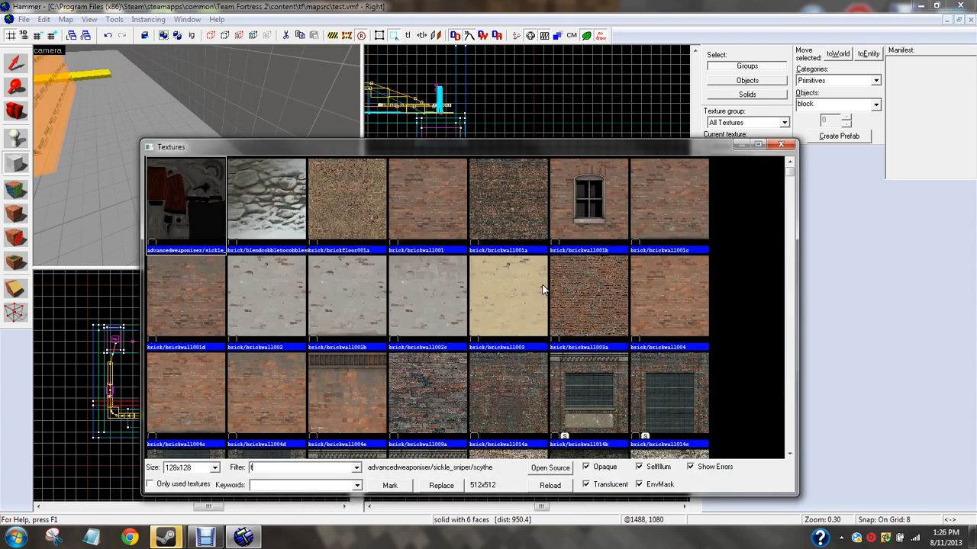
type("tools")
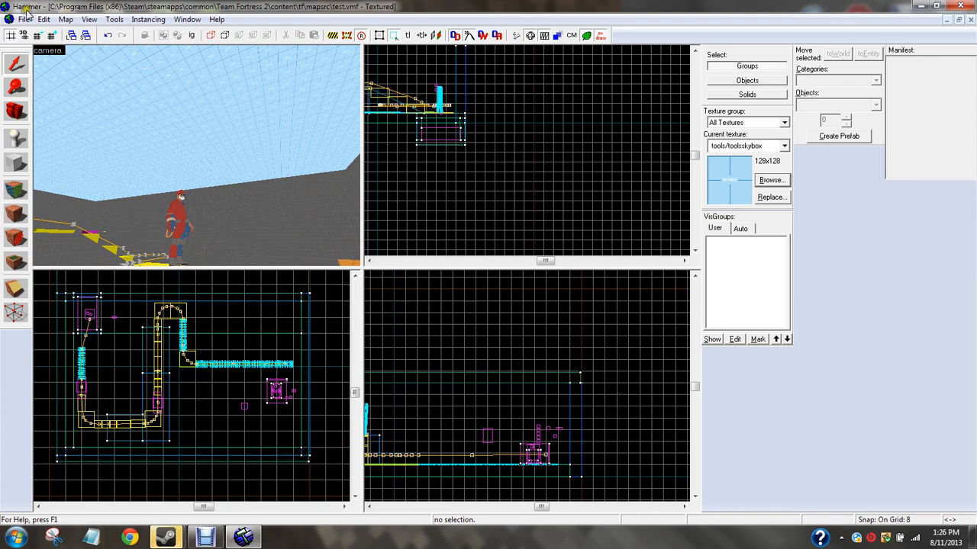
Recompile the retextured test map and launch it in Team Fortress 2.
left_click(24, 18)
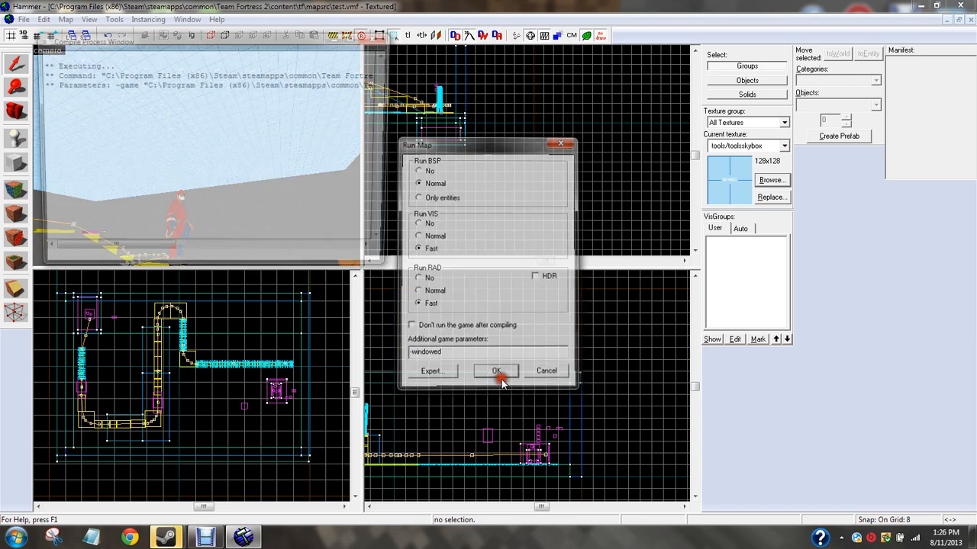
left_click(495, 371)
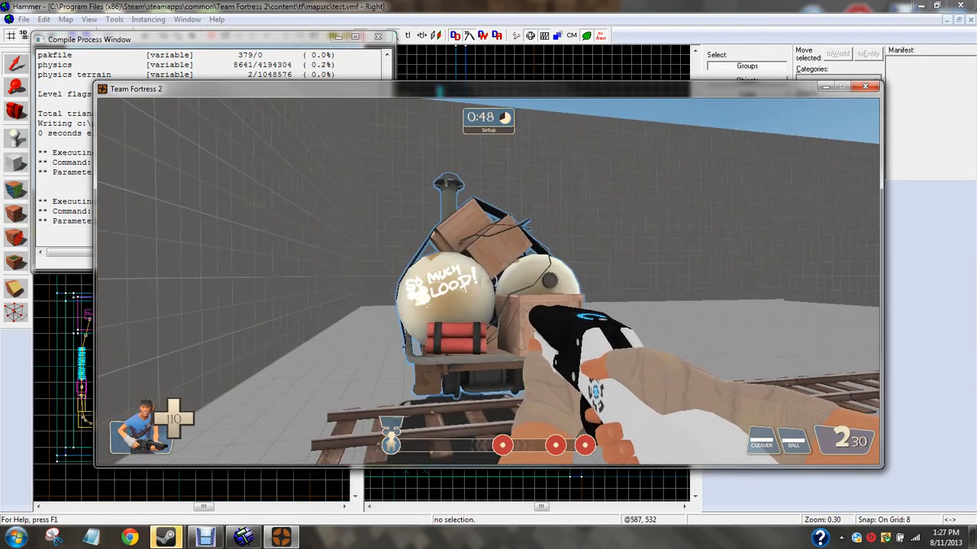
Walk up to the payload cart on its rails in game, then exit Team Fortress 2.
key("Escape")
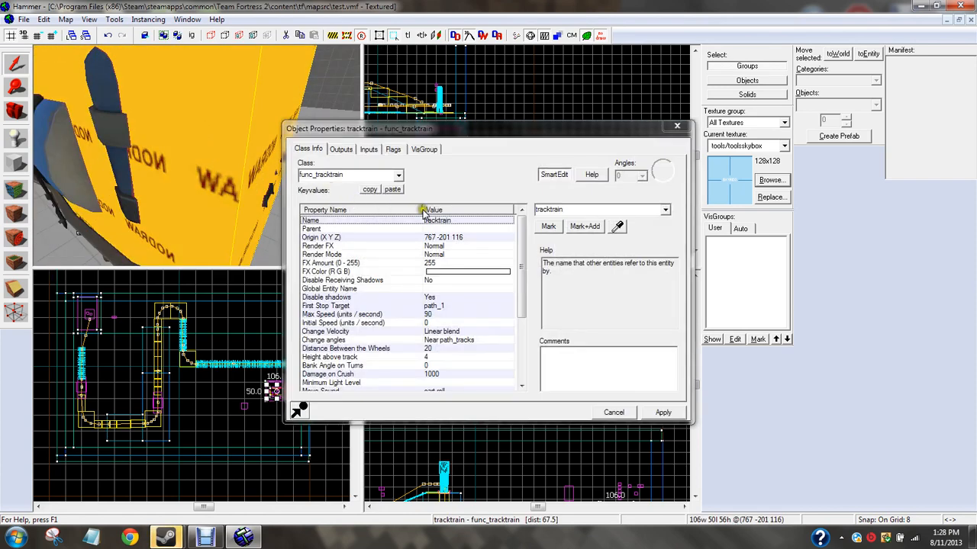
View the func_tracktrain's Inputs list, showing the path_40 OnPass output that kills it.
left_click(342, 150)
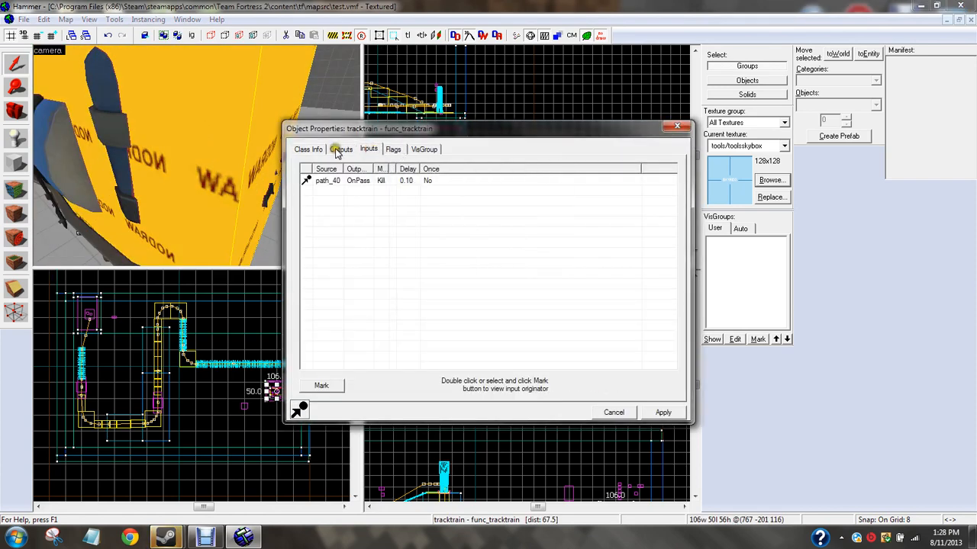